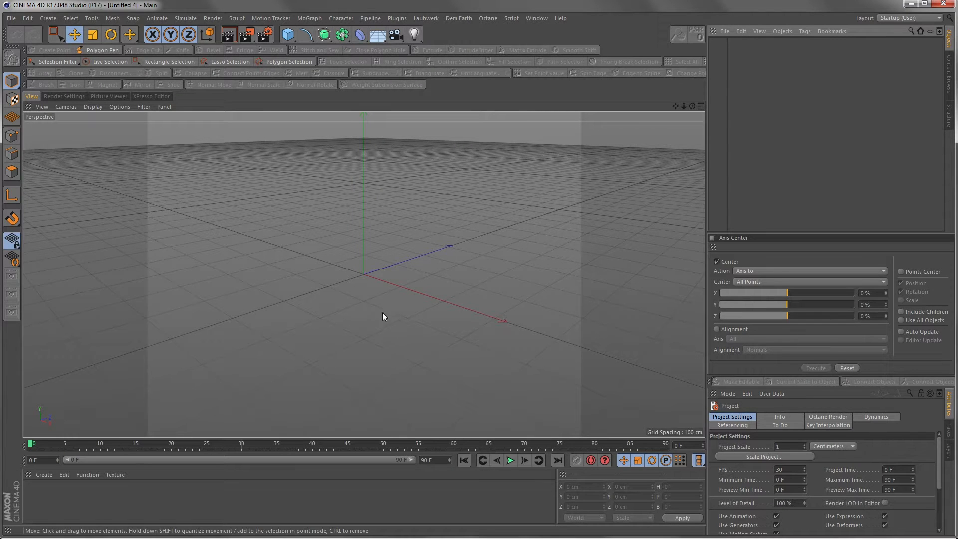
{"action": "mouse_move", "coordinate": [386, 308]}
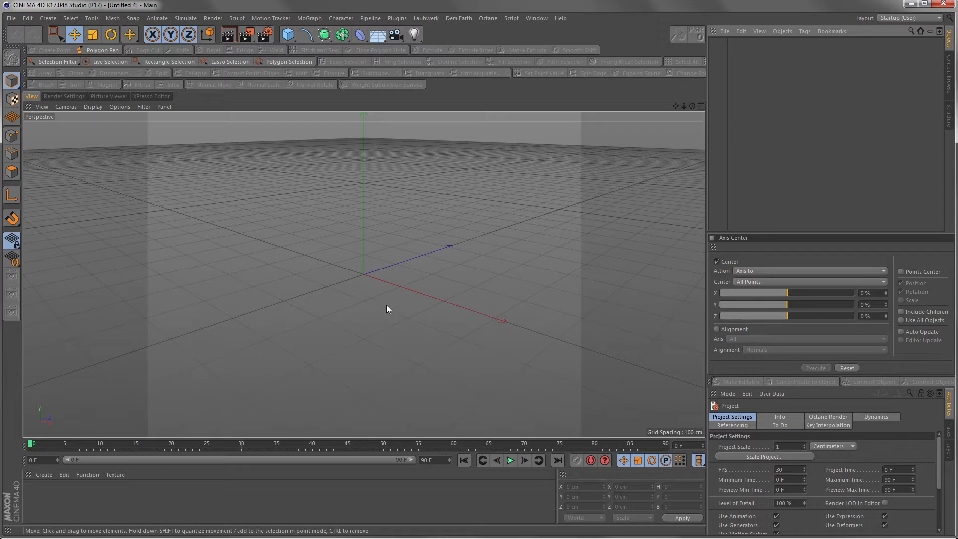
{"action": "mouse_move", "coordinate": [382, 308]}
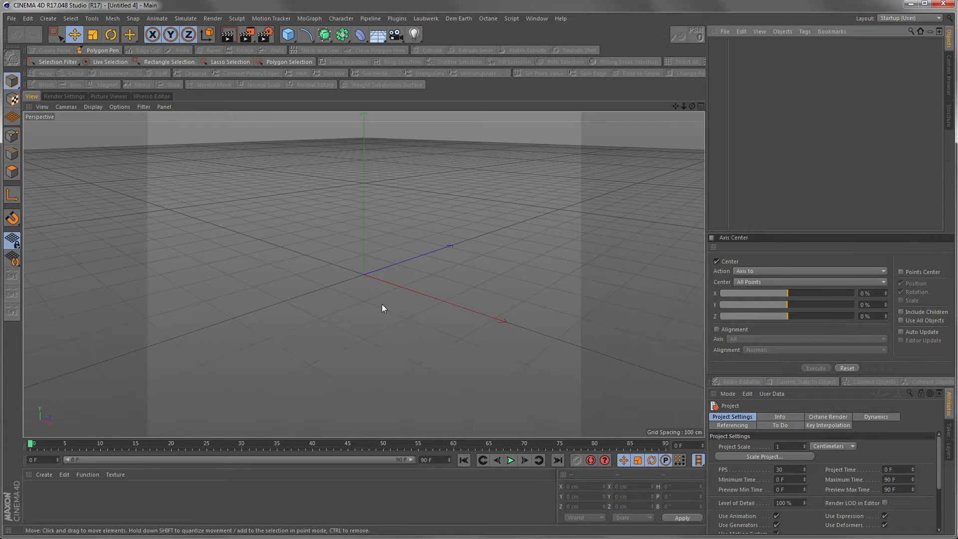
{"action": "mouse_move", "coordinate": [436, 268]}
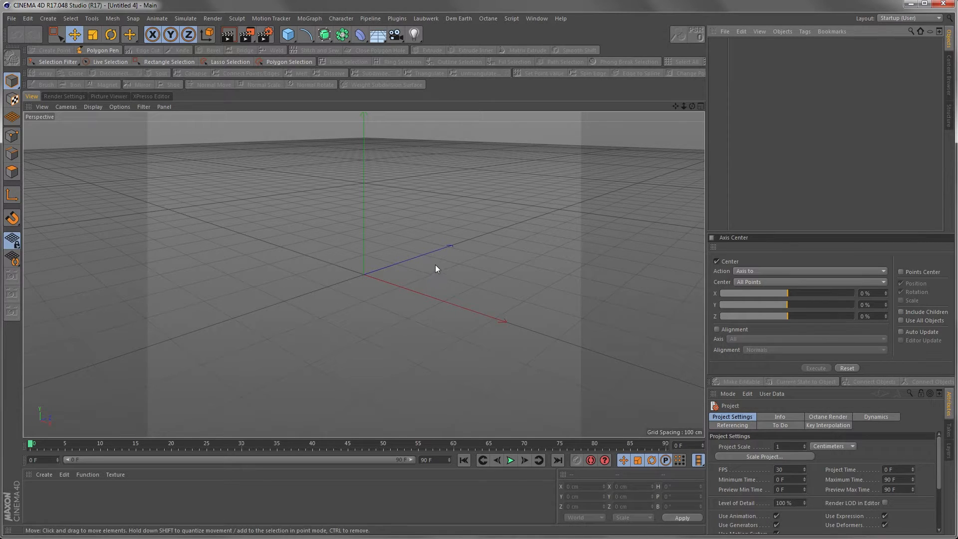
{"action": "mouse_move", "coordinate": [444, 263]}
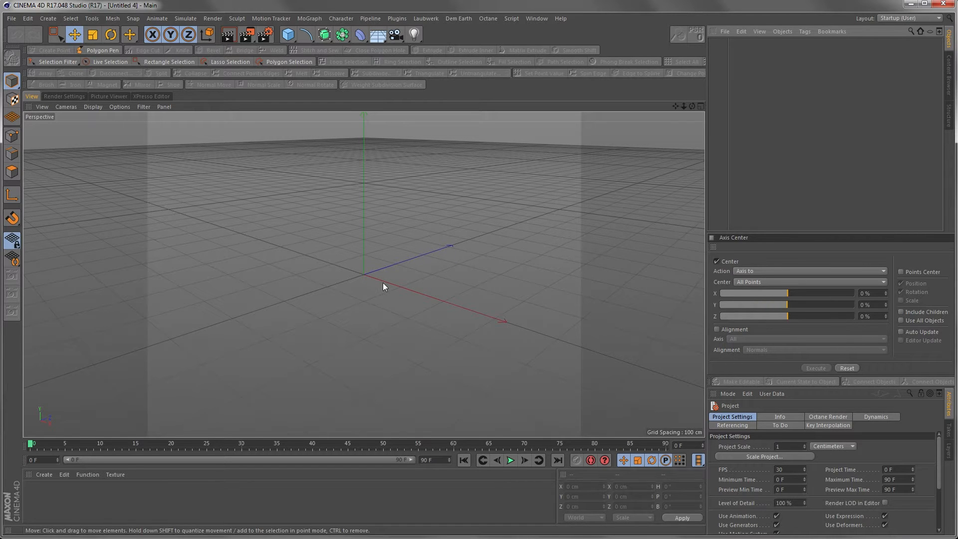
{"action": "mouse_move", "coordinate": [407, 296]}
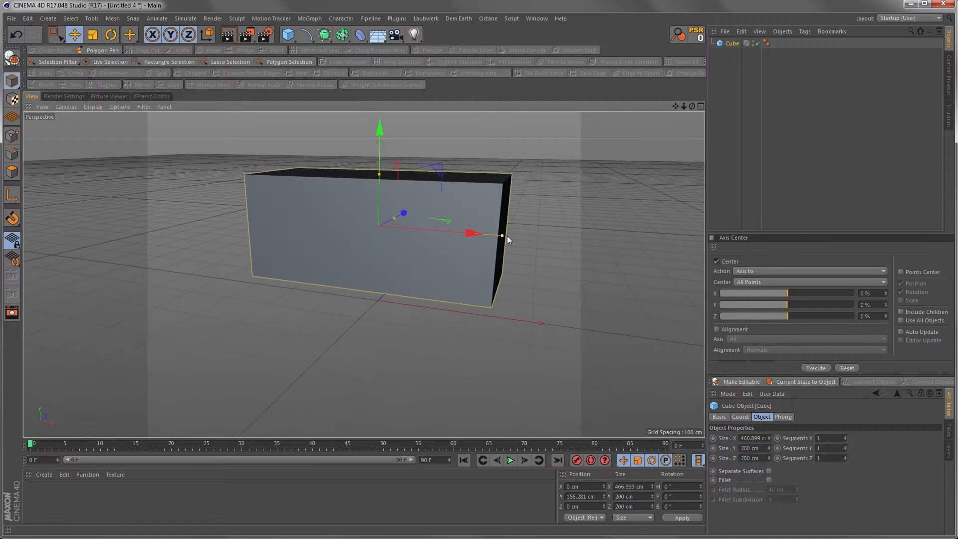
- Scale the cube up into a box and inset its front face to leave a rim
{"action": "left_click_drag", "start_coordinate": [470, 232], "coordinate": [434, 252]}
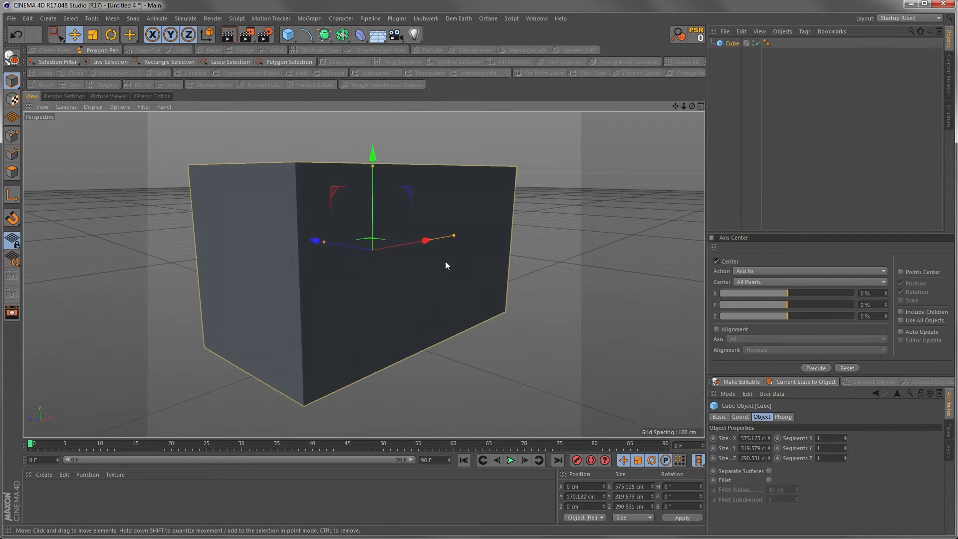
{"action": "mouse_move", "coordinate": [467, 278]}
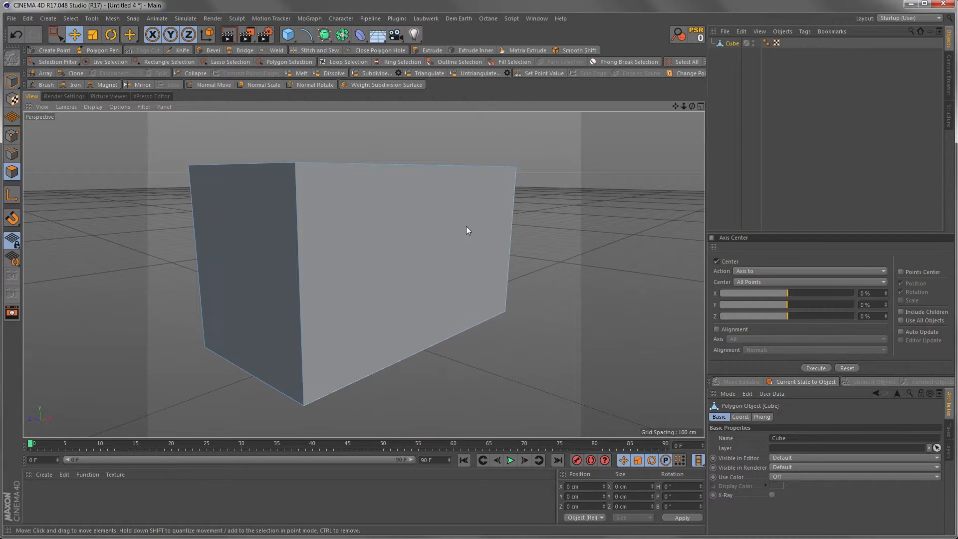
{"action": "left_click", "coordinate": [470, 50]}
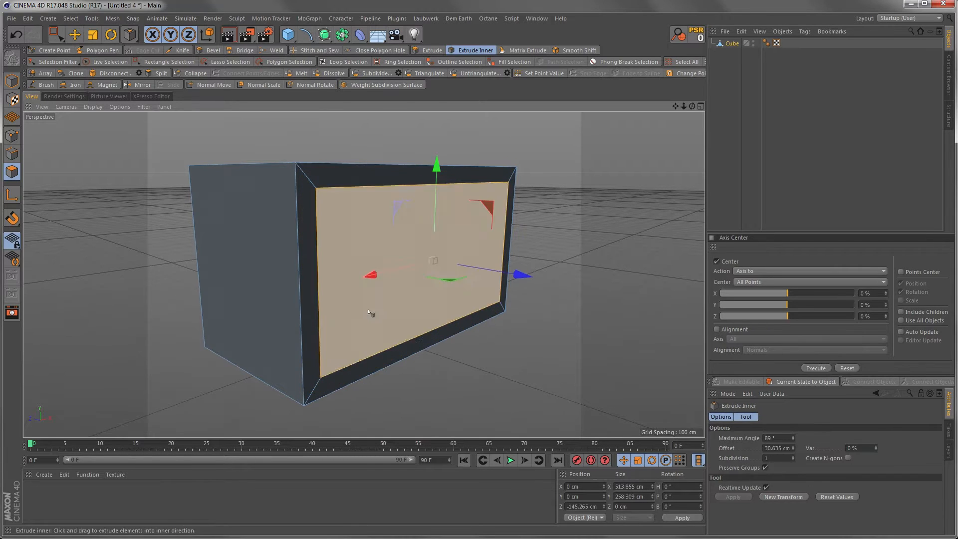
{"action": "left_click", "coordinate": [430, 50]}
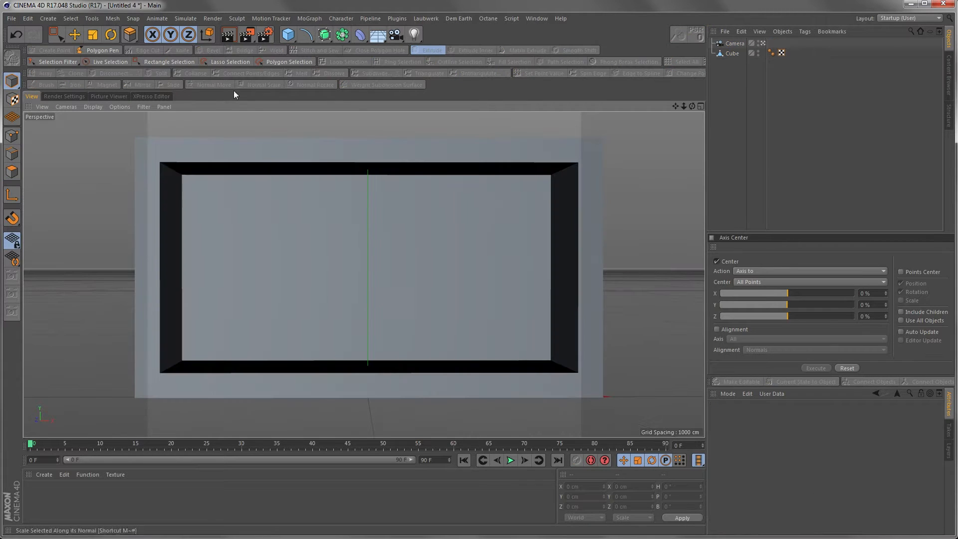
- Give the cube a Collider Body tag with Static Mesh collision shape and add a Null
{"action": "left_click", "coordinate": [731, 53]}
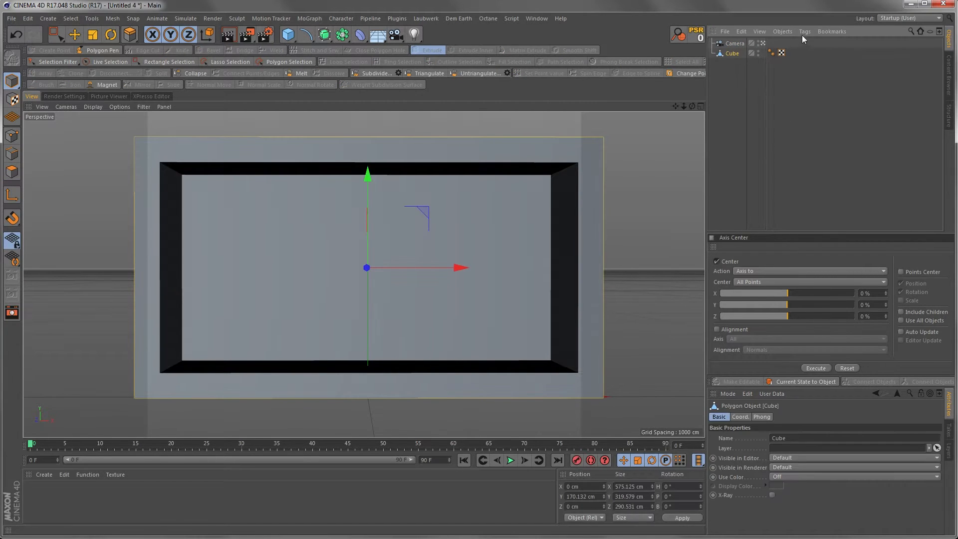
{"action": "left_click", "coordinate": [804, 30]}
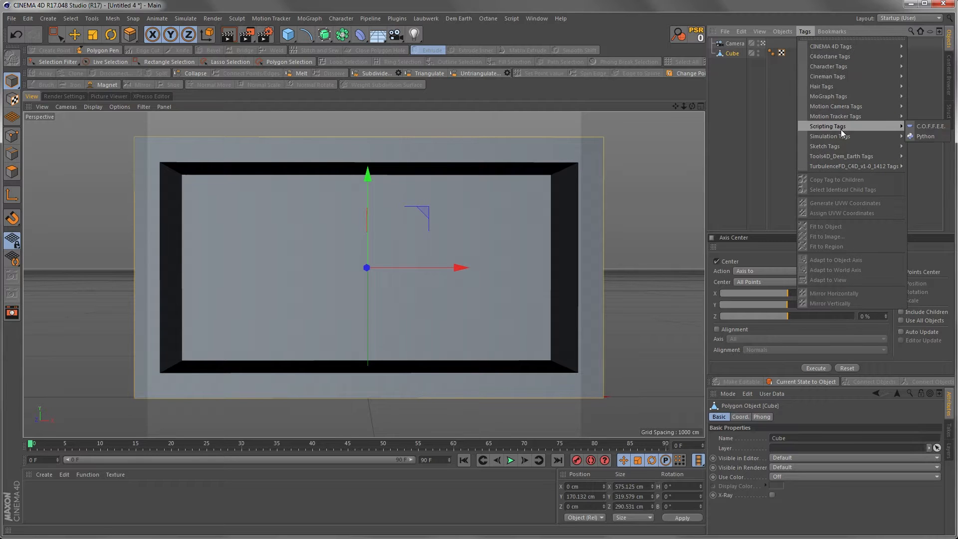
{"action": "mouse_move", "coordinate": [829, 136]}
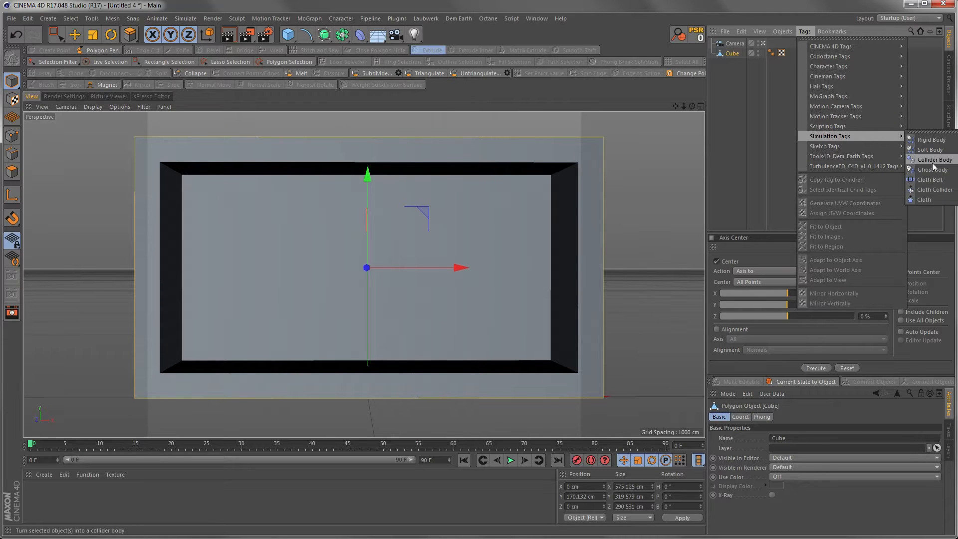
{"action": "left_click", "coordinate": [930, 159]}
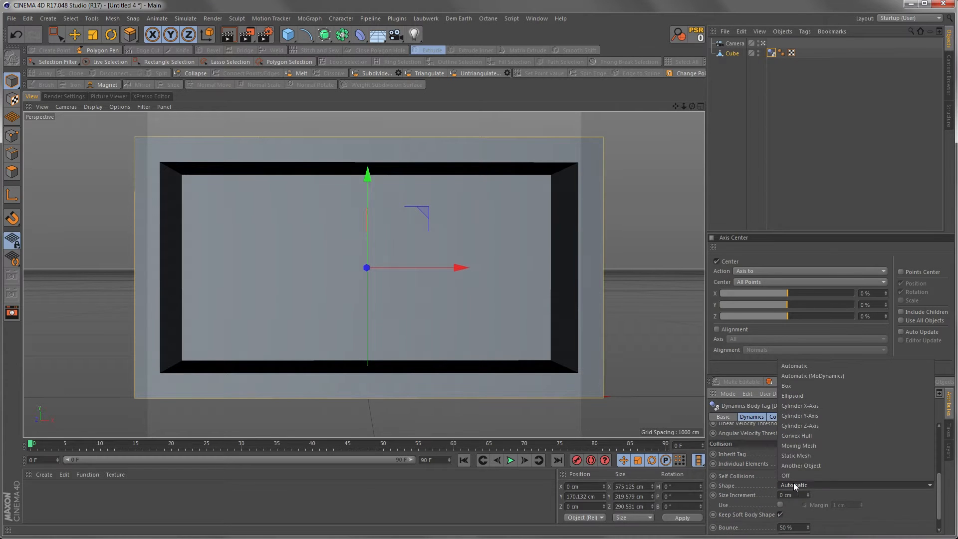
{"action": "mouse_move", "coordinate": [798, 445]}
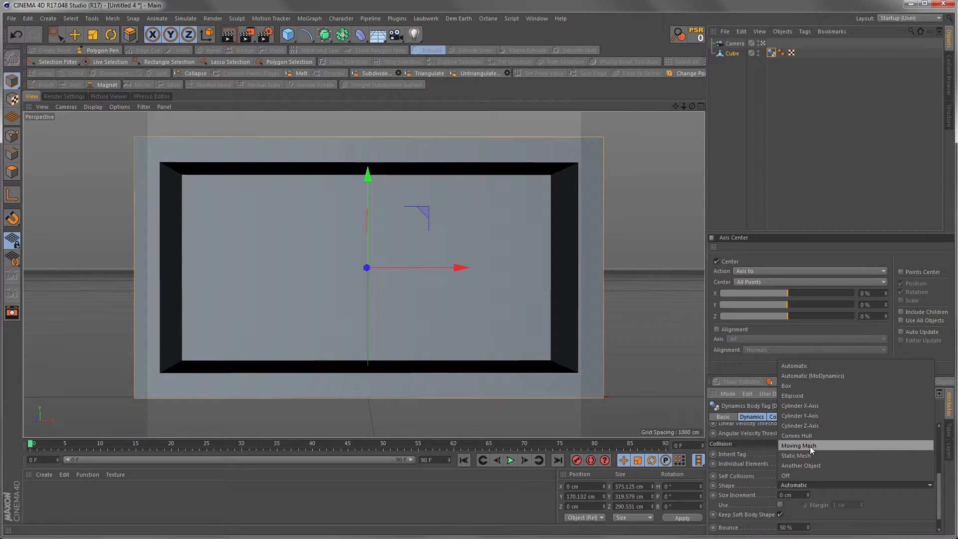
{"action": "left_click", "coordinate": [797, 455]}
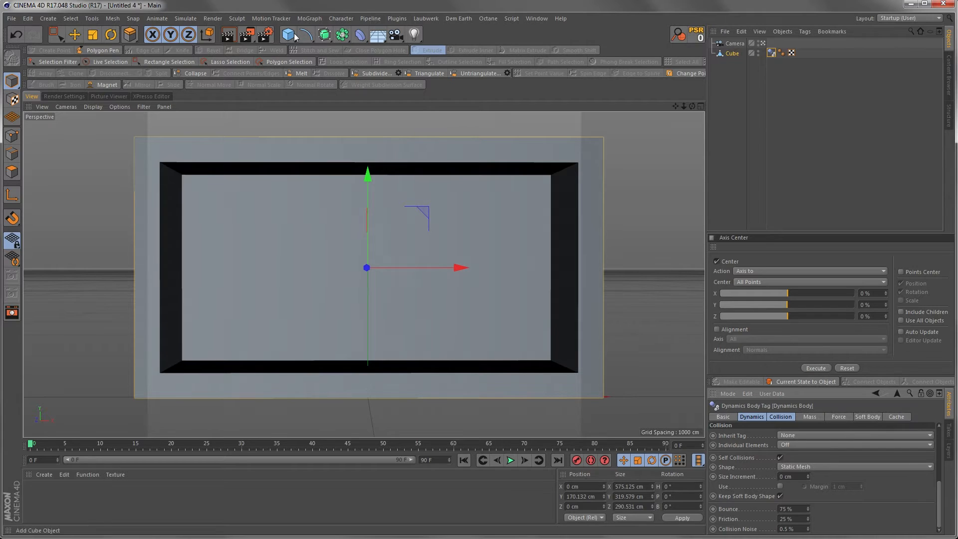
{"action": "left_click", "coordinate": [324, 35]}
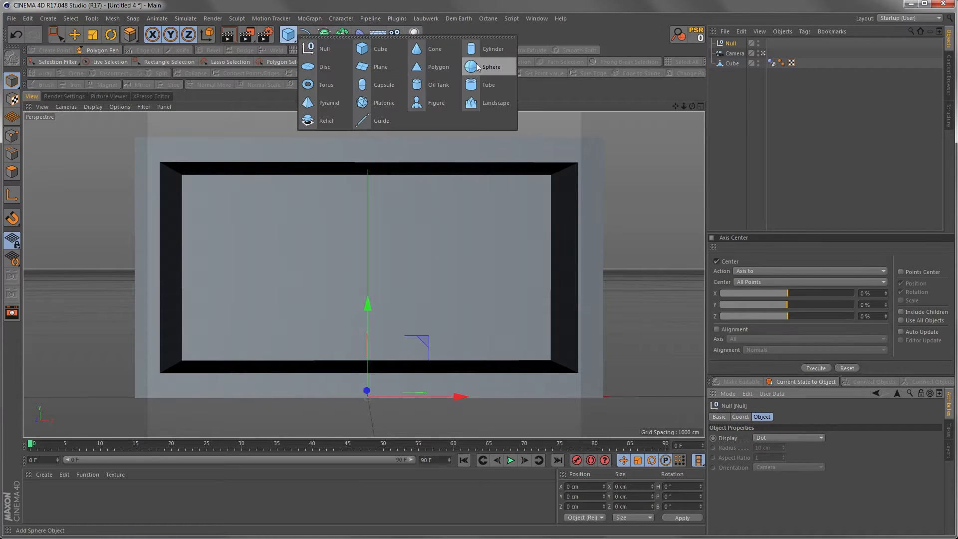
- Add a sphere, give both spheres a rigid body dynamics tag and show its Collision settings
{"action": "left_click", "coordinate": [491, 67]}
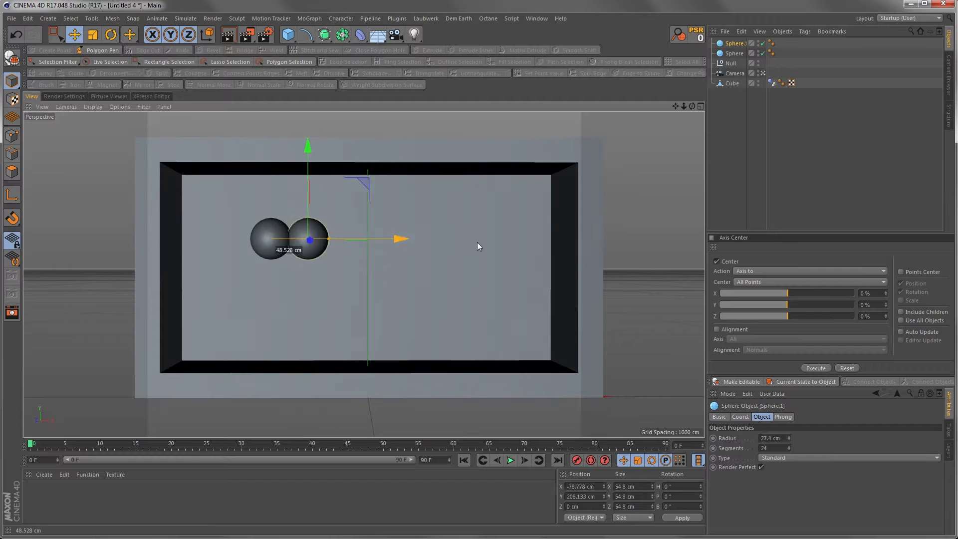
{"action": "left_click", "coordinate": [735, 54]}
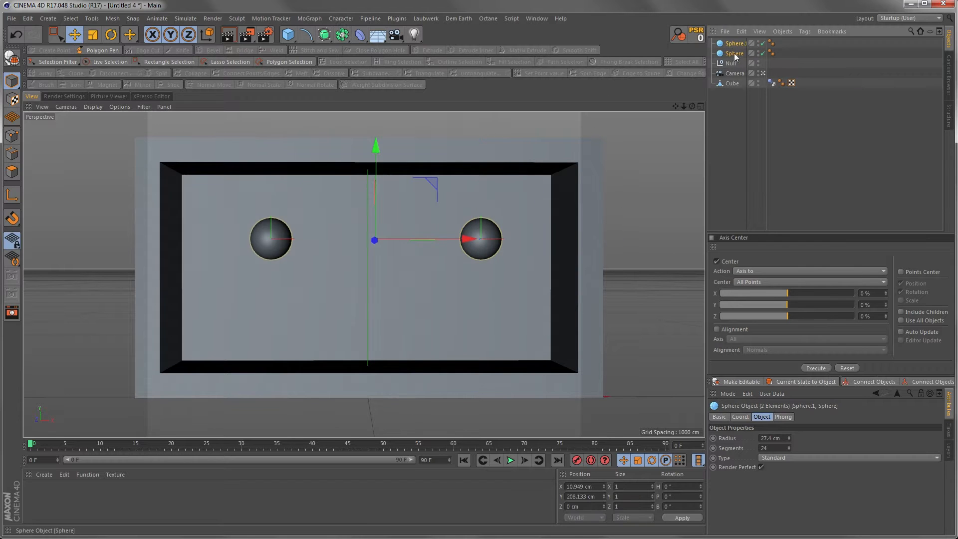
{"action": "left_click", "coordinate": [805, 31]}
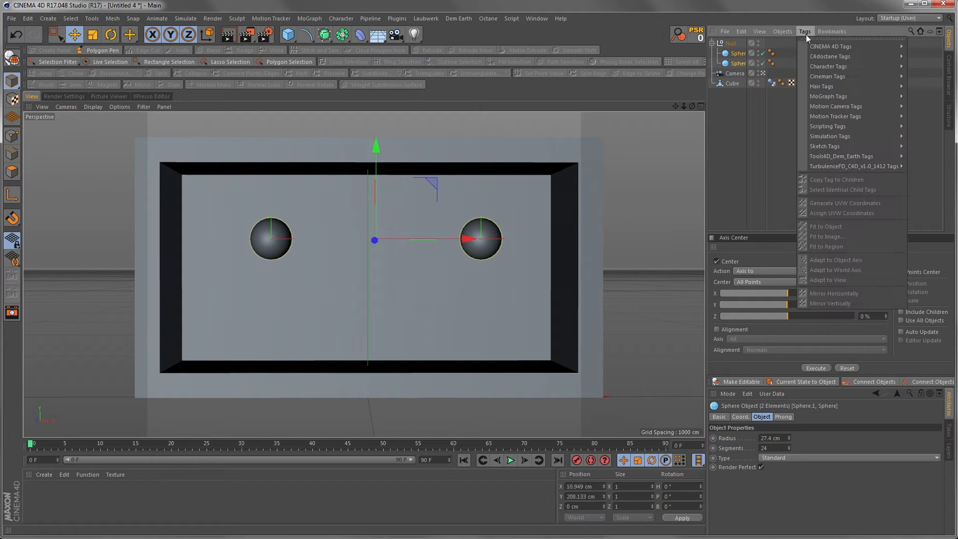
{"action": "mouse_move", "coordinate": [849, 135]}
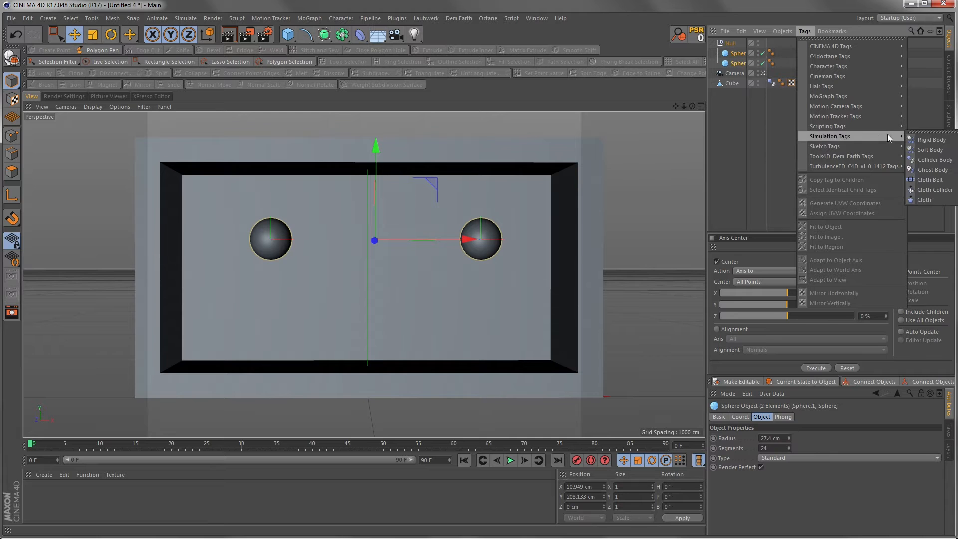
{"action": "left_click", "coordinate": [929, 140]}
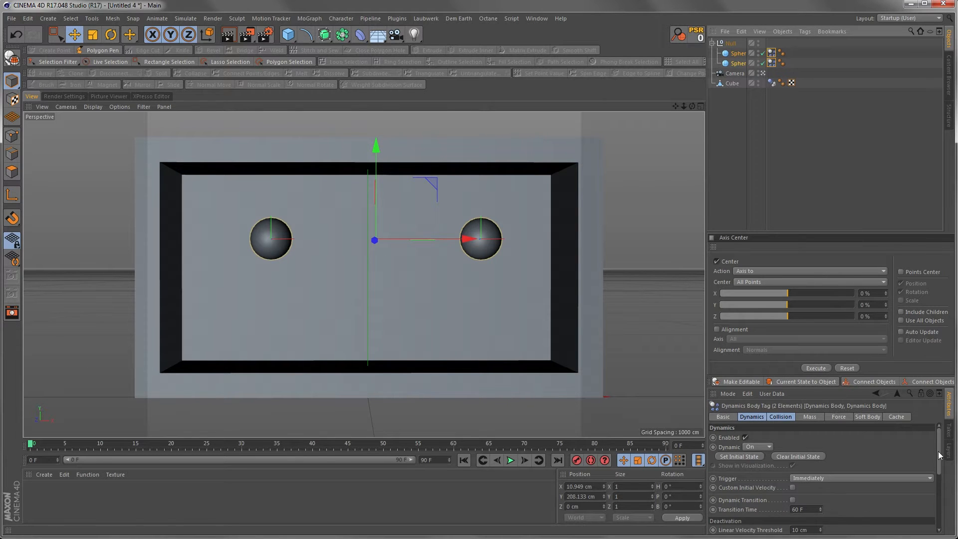
{"action": "left_click", "coordinate": [780, 416]}
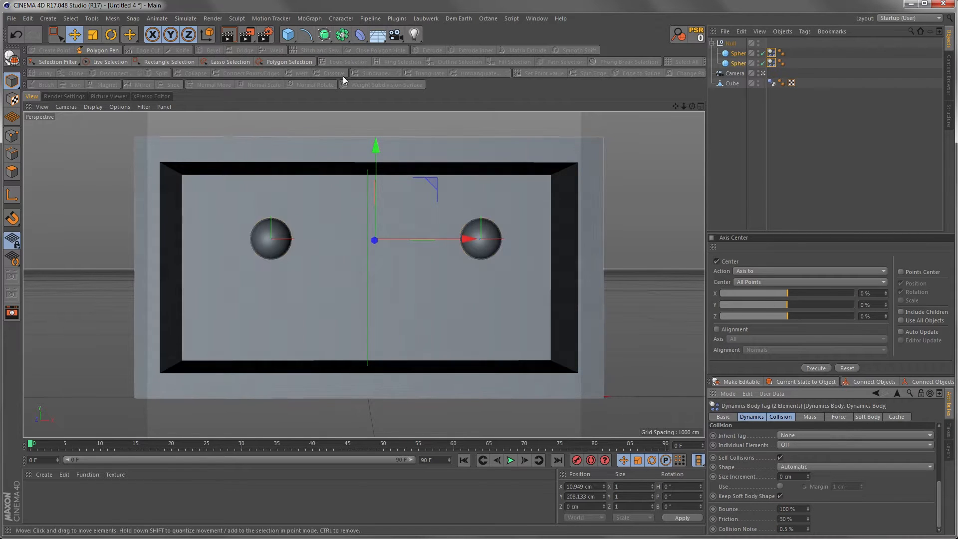
- Preview the bouncing animation, then set the project Maximum Time to 75 F
{"action": "left_click", "coordinate": [510, 459]}
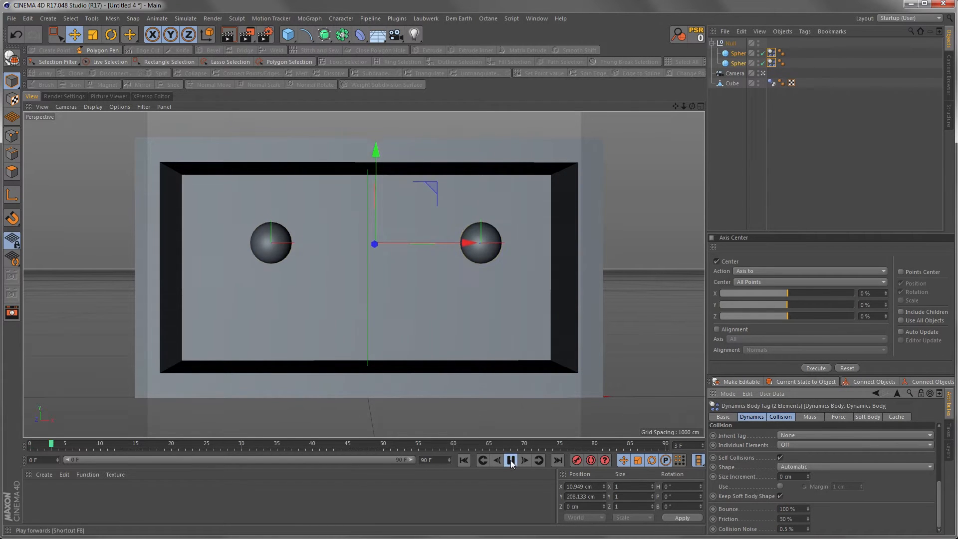
{"action": "left_click", "coordinate": [510, 460]}
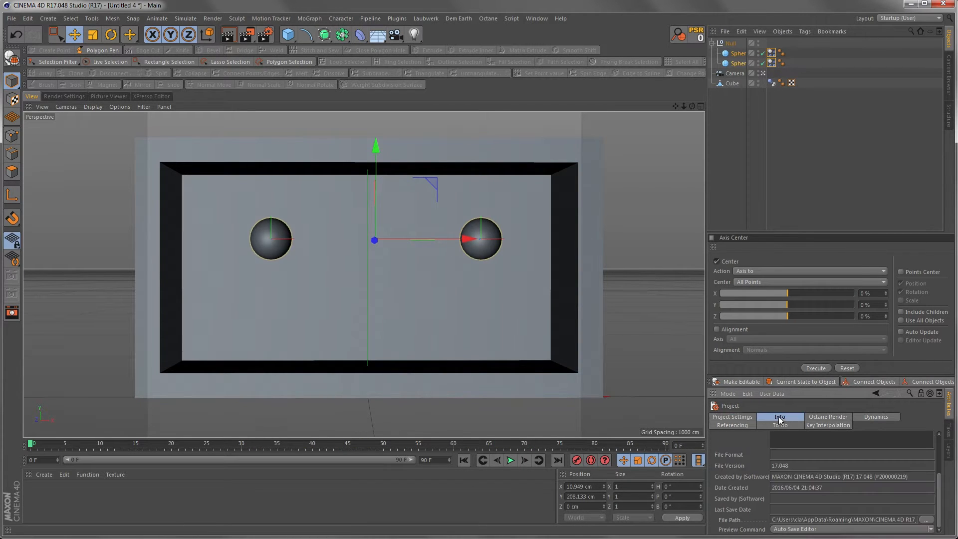
{"action": "left_click", "coordinate": [731, 417]}
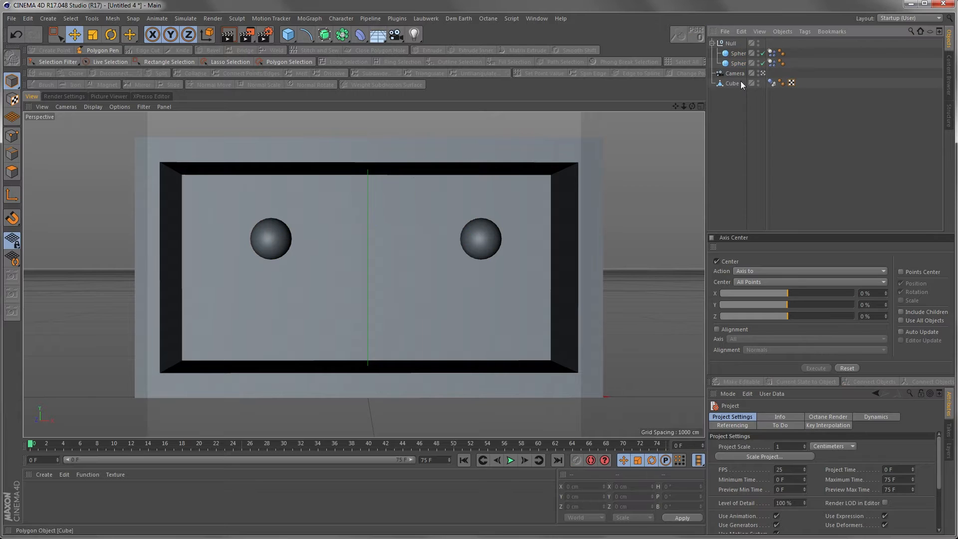
- Add an Octane Camera tag with motion blur enabled and a longer shutter time
{"action": "left_click", "coordinate": [805, 31]}
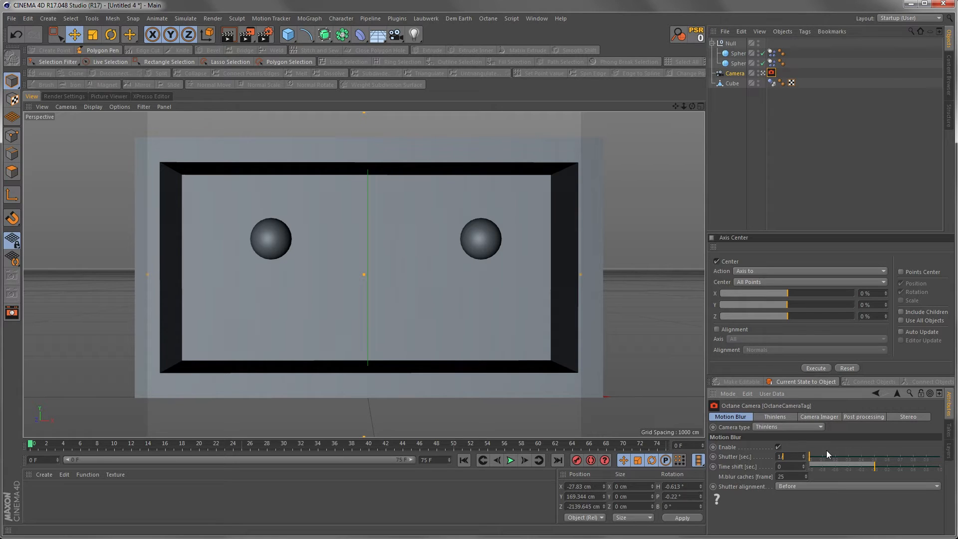
{"action": "left_click_drag", "start_coordinate": [851, 456], "coordinate": [810, 456]}
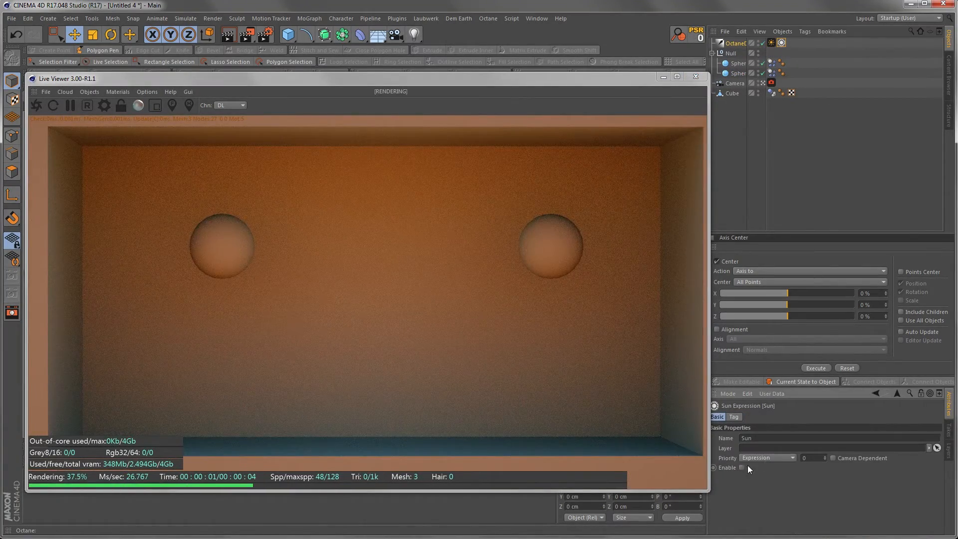
- Enable the Sun Expression on the Octane daylight environment lighting the box
{"action": "left_click", "coordinate": [733, 417]}
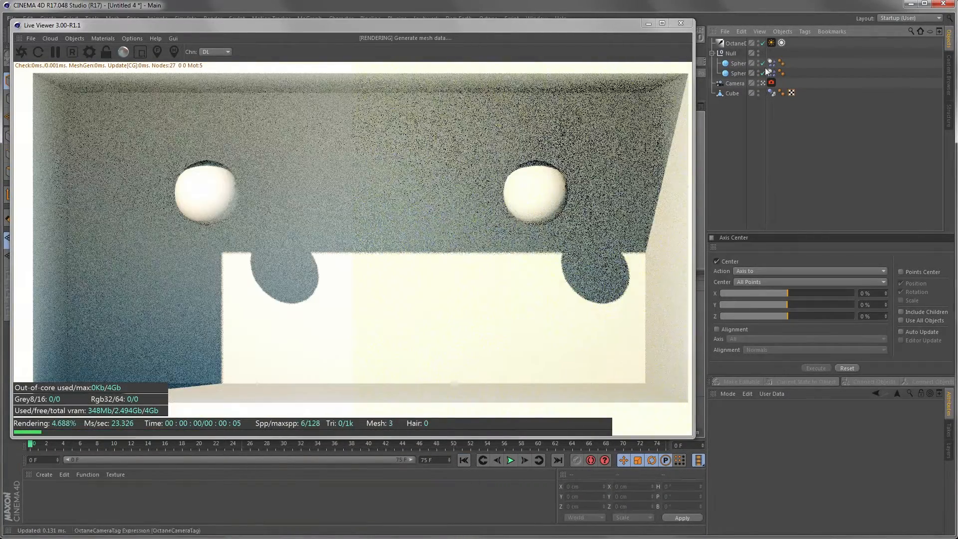
- Give the spheres' Null an Octane ObjectTag with Transform motion blur and pause the preview
{"action": "left_click", "coordinate": [731, 53]}
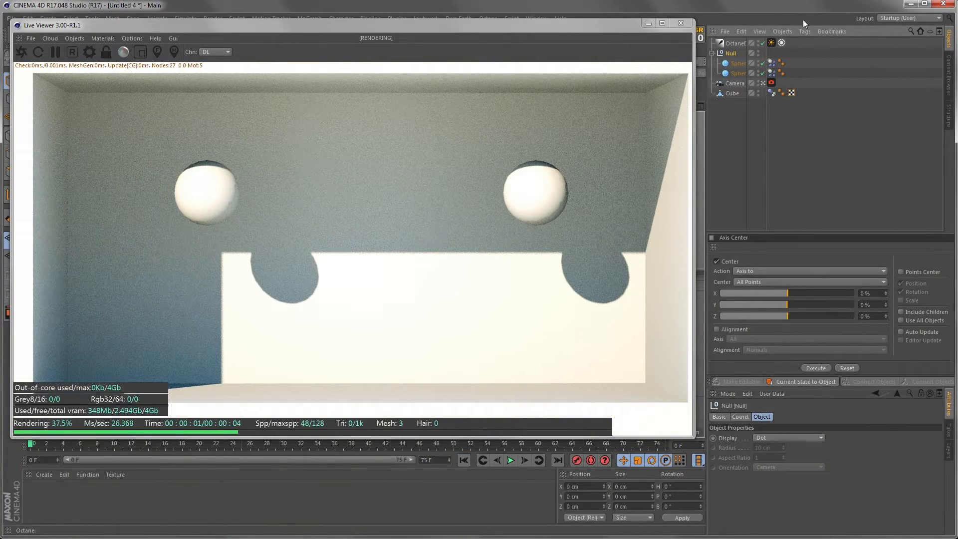
{"action": "left_click", "coordinate": [806, 31]}
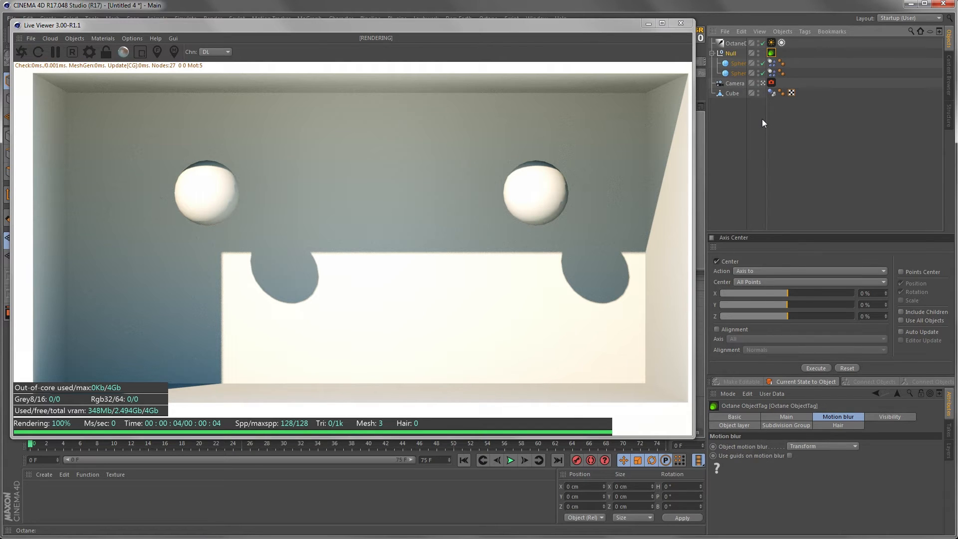
{"action": "mouse_move", "coordinate": [766, 117]}
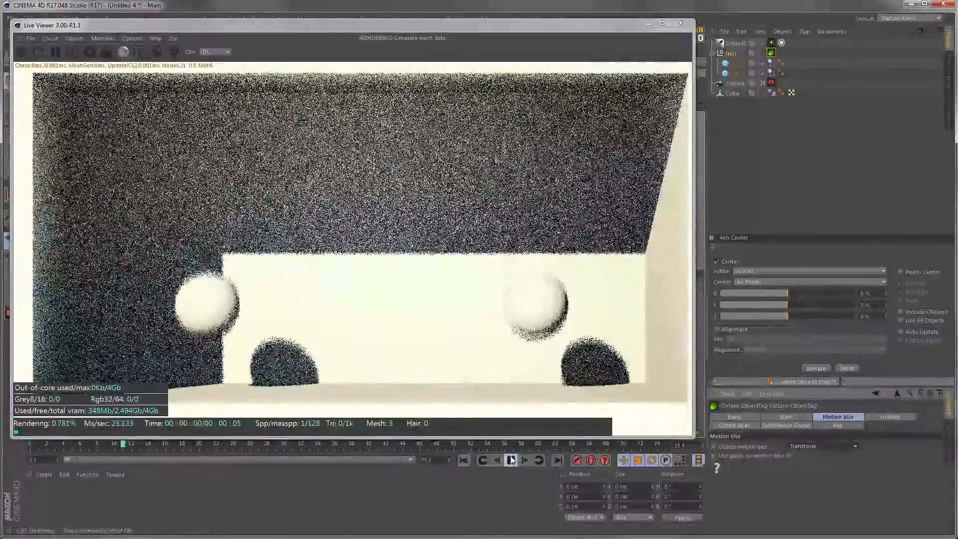
{"action": "left_click", "coordinate": [510, 460]}
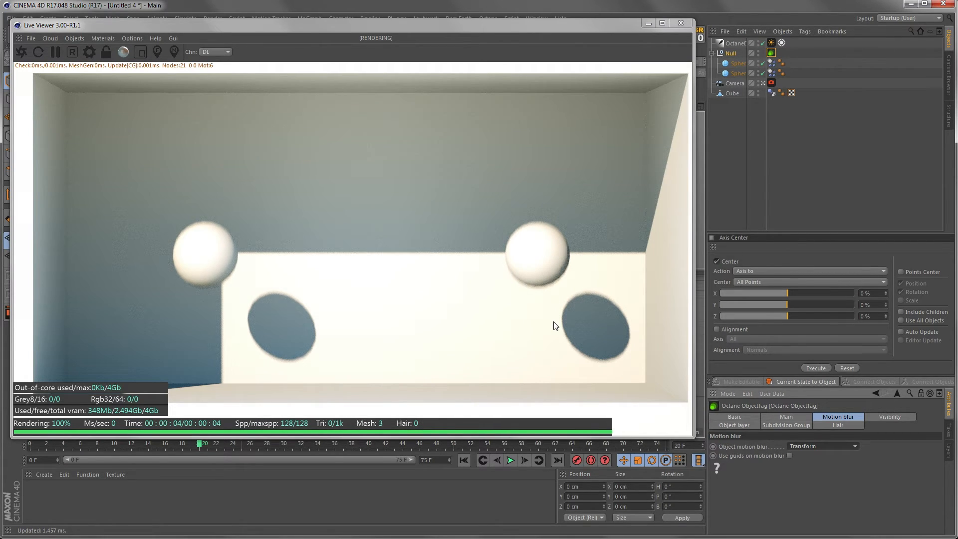
- Give the second sphere its own Octane ObjectTag with object motion blur Disabled
{"action": "left_click", "coordinate": [805, 31]}
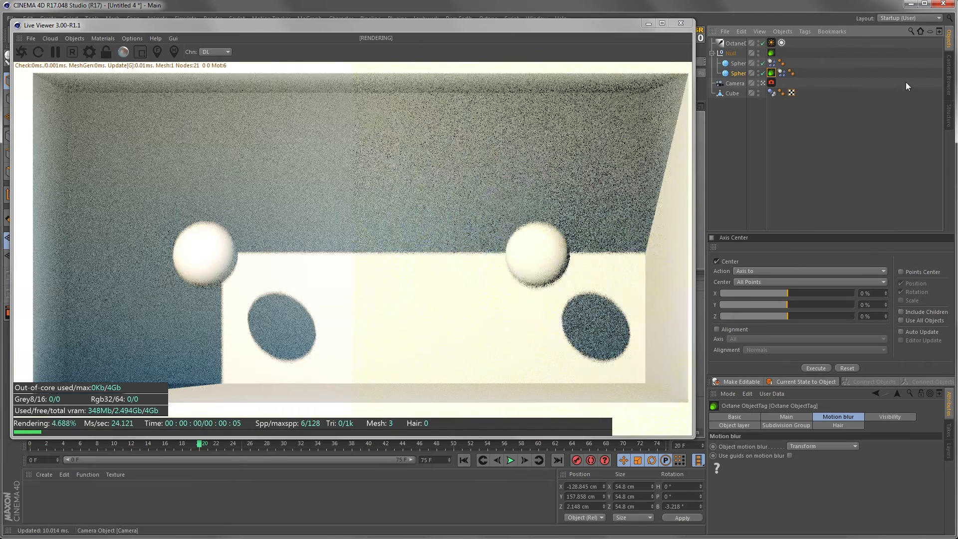
{"action": "left_click", "coordinate": [464, 460]}
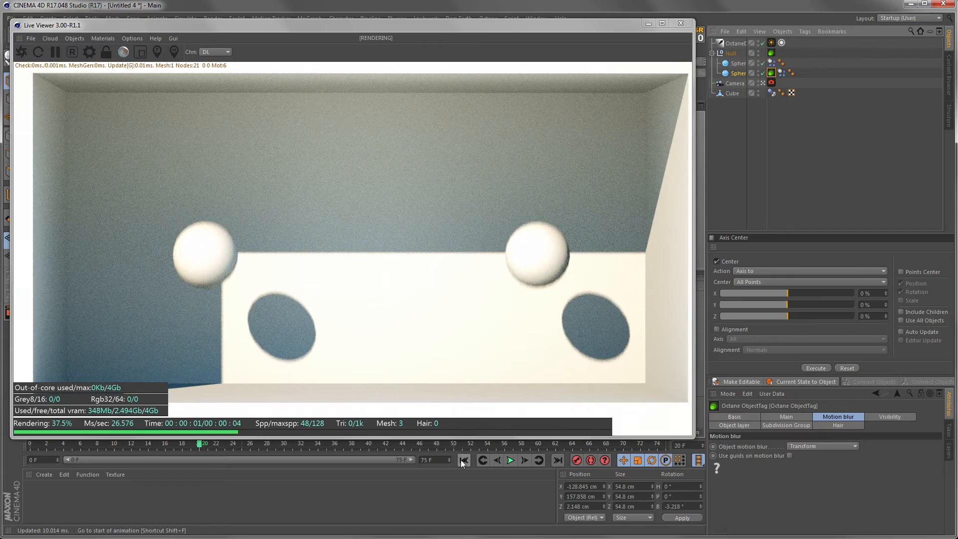
{"action": "left_click", "coordinate": [464, 460]}
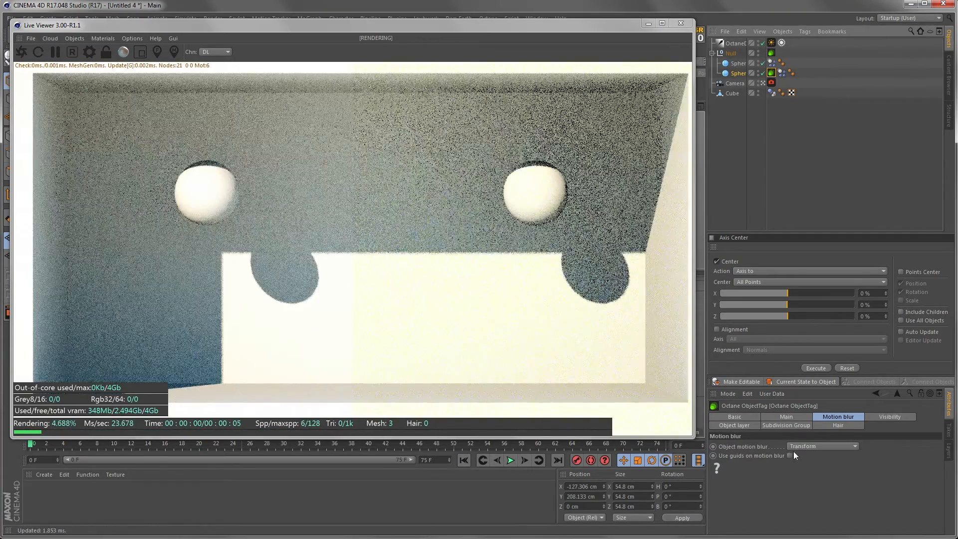
{"action": "left_click", "coordinate": [821, 445]}
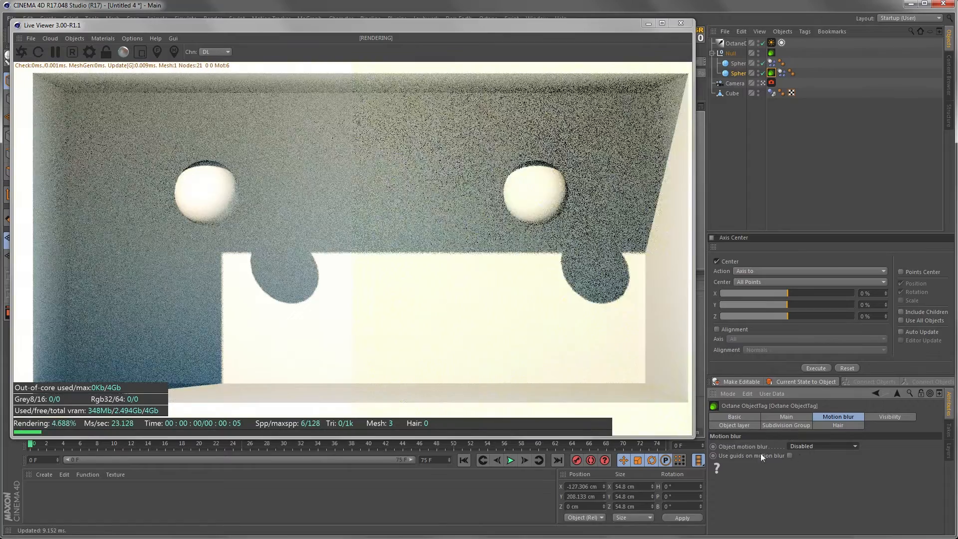
- Play and pause the fall to check only one sphere and its shadow blur
{"action": "left_click", "coordinate": [511, 460]}
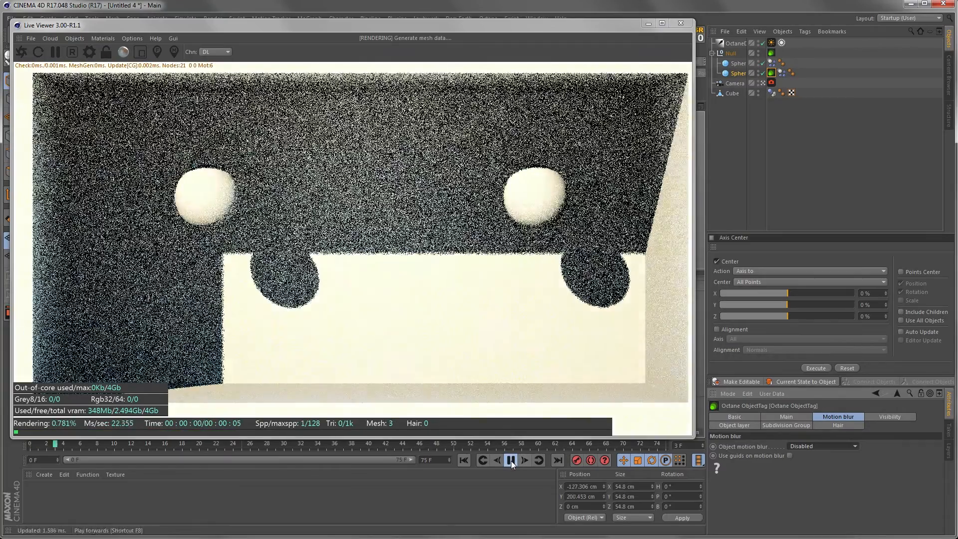
{"action": "left_click", "coordinate": [510, 460]}
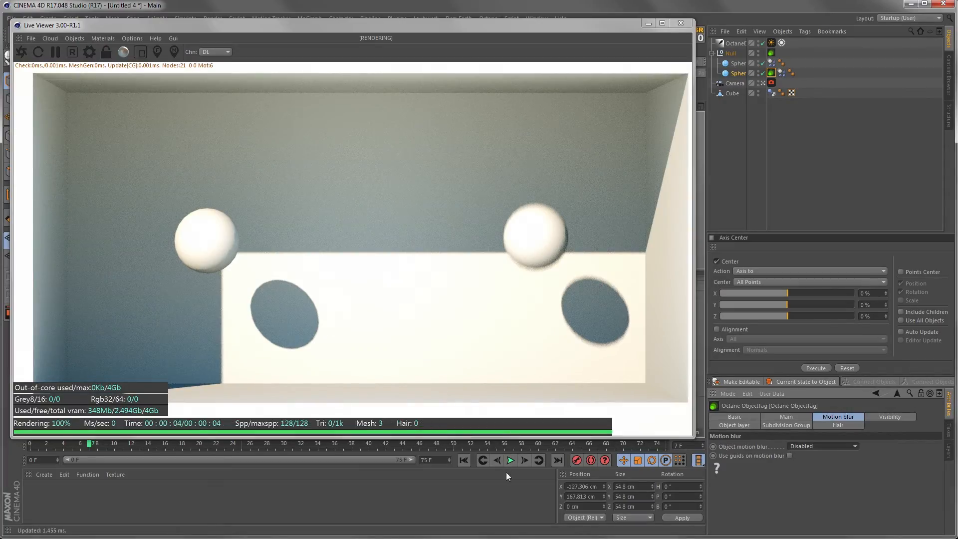
{"action": "left_click", "coordinate": [510, 460]}
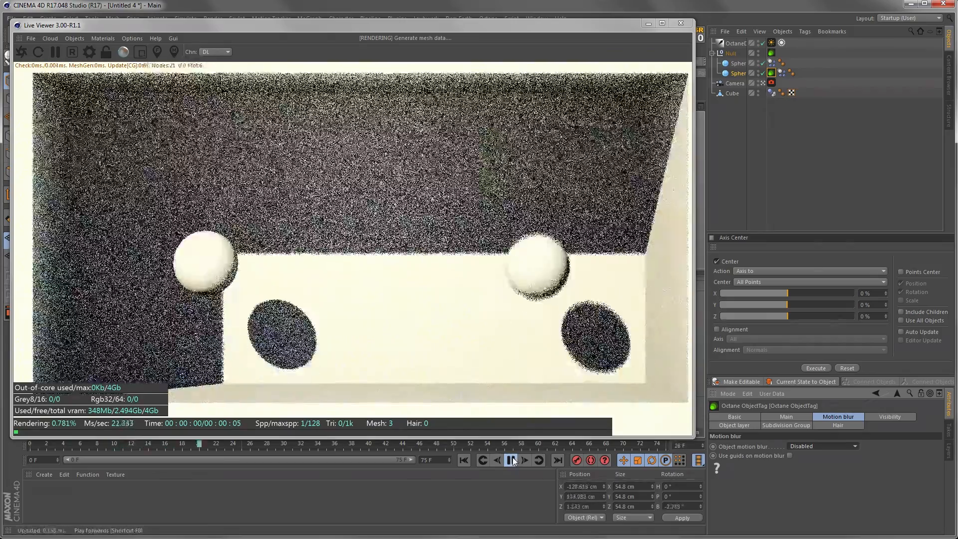
{"action": "left_click", "coordinate": [510, 460]}
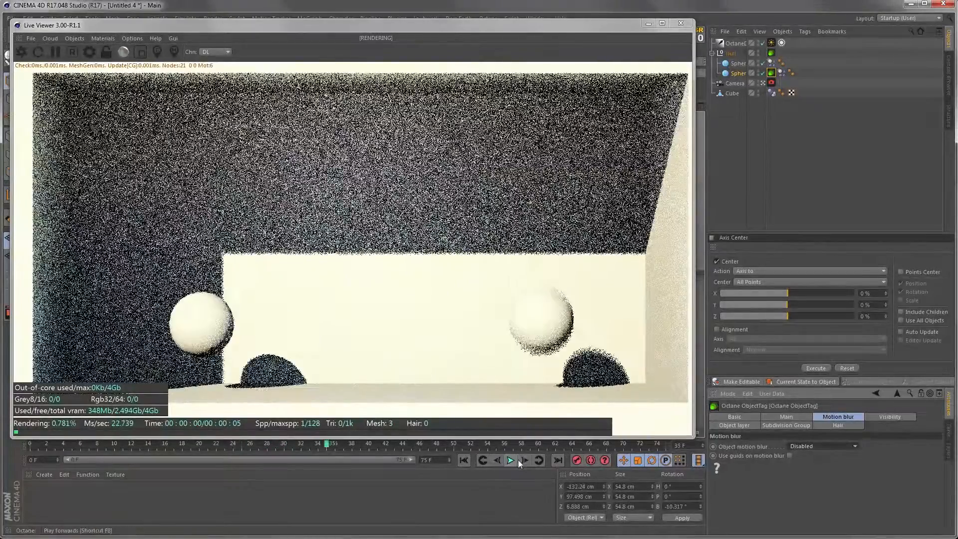
{"action": "left_click", "coordinate": [510, 460]}
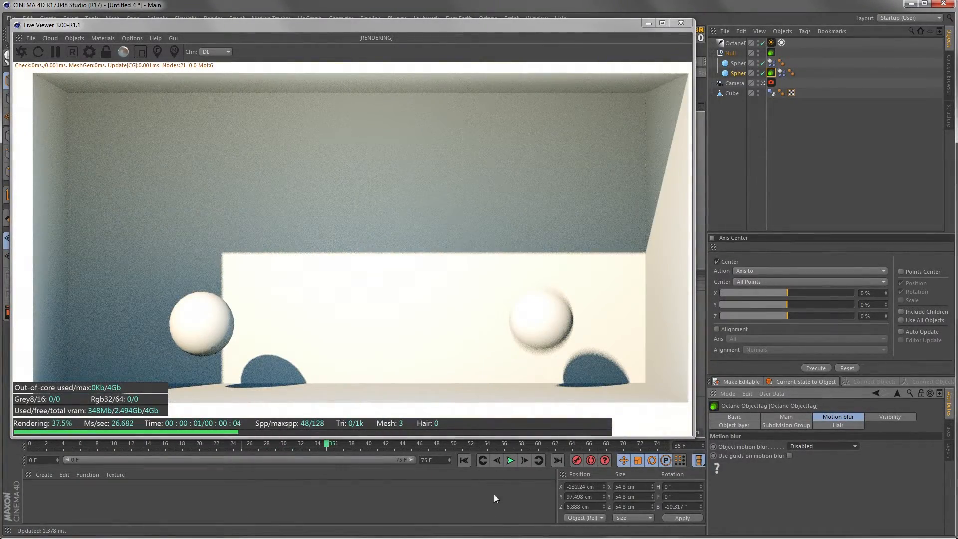